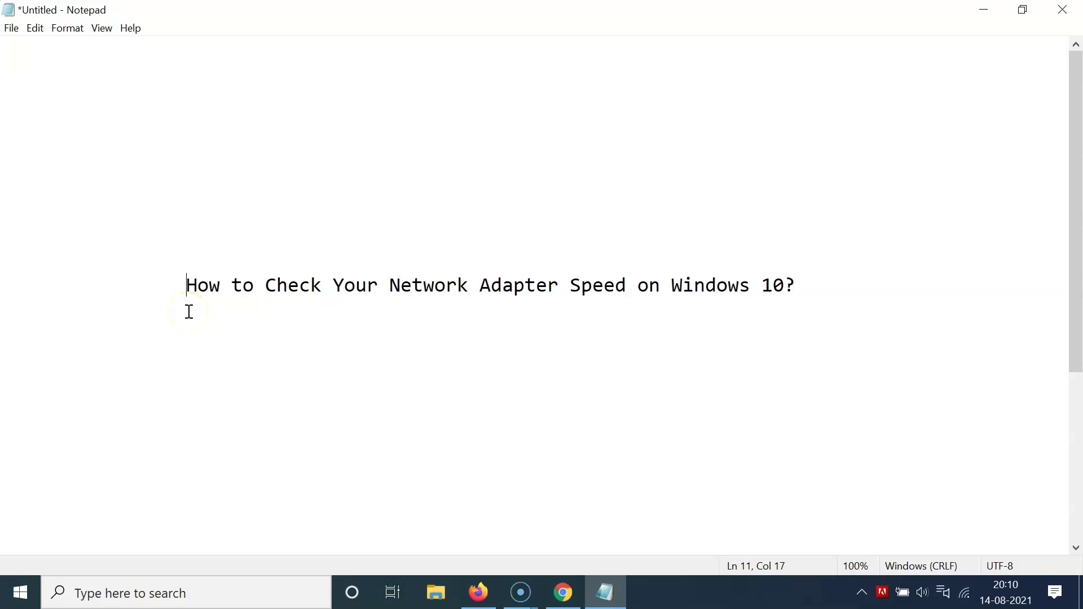
mouse_move(370, 298)
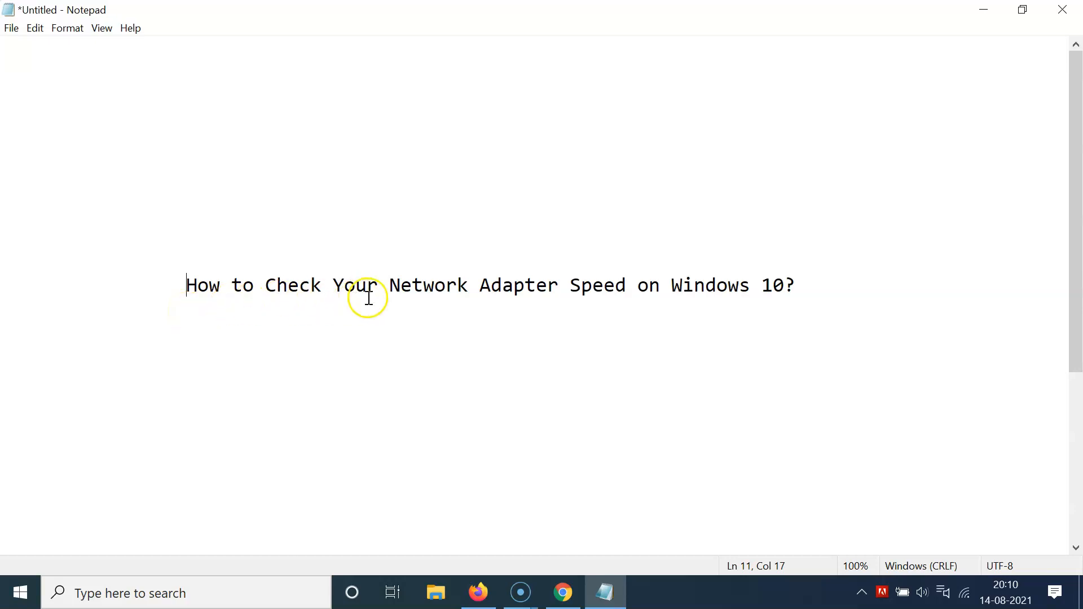
mouse_move(649, 292)
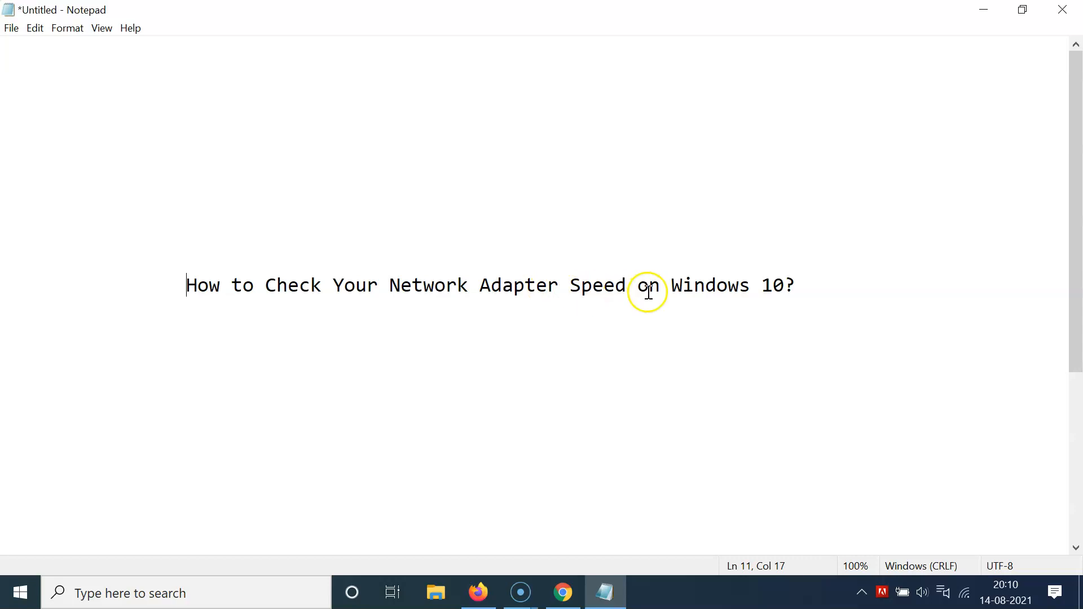
mouse_move(533, 291)
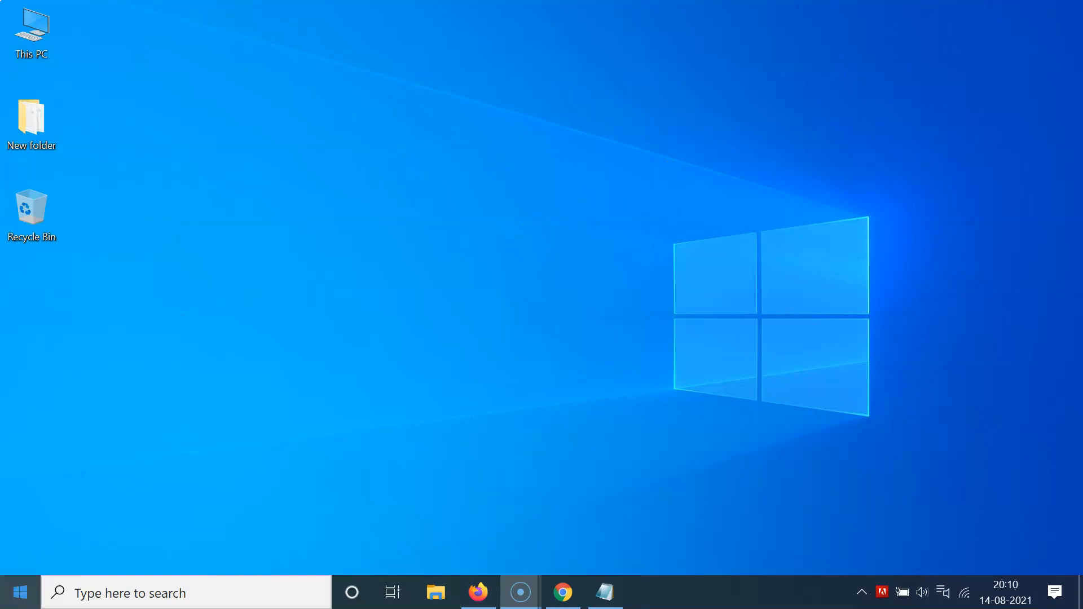
mouse_move(18, 591)
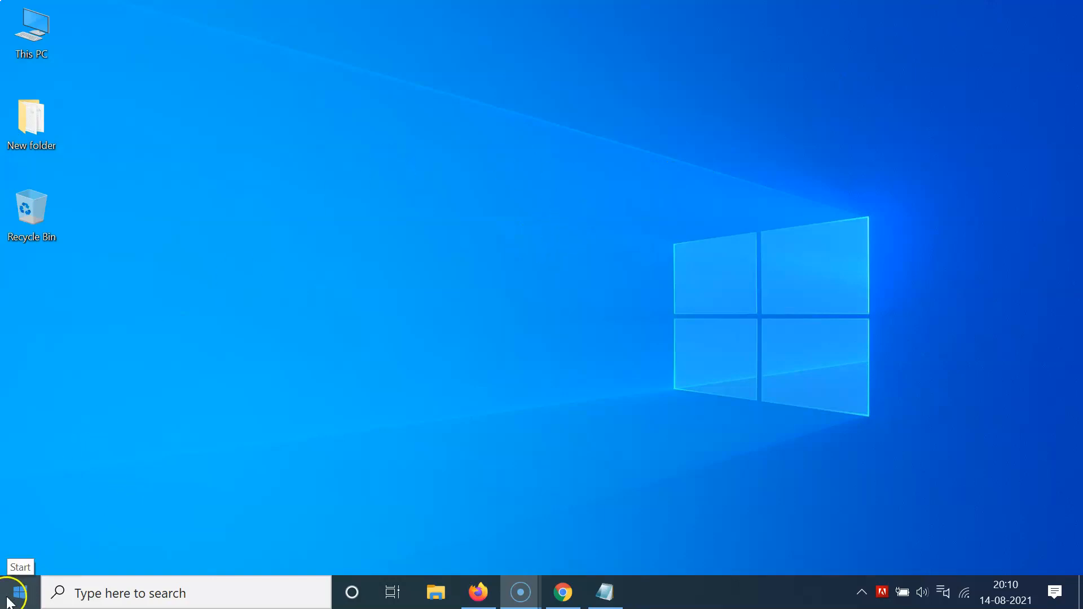
Step: Reach the Network & Internet status page in Settings with Advanced network settings in view
click(10, 590)
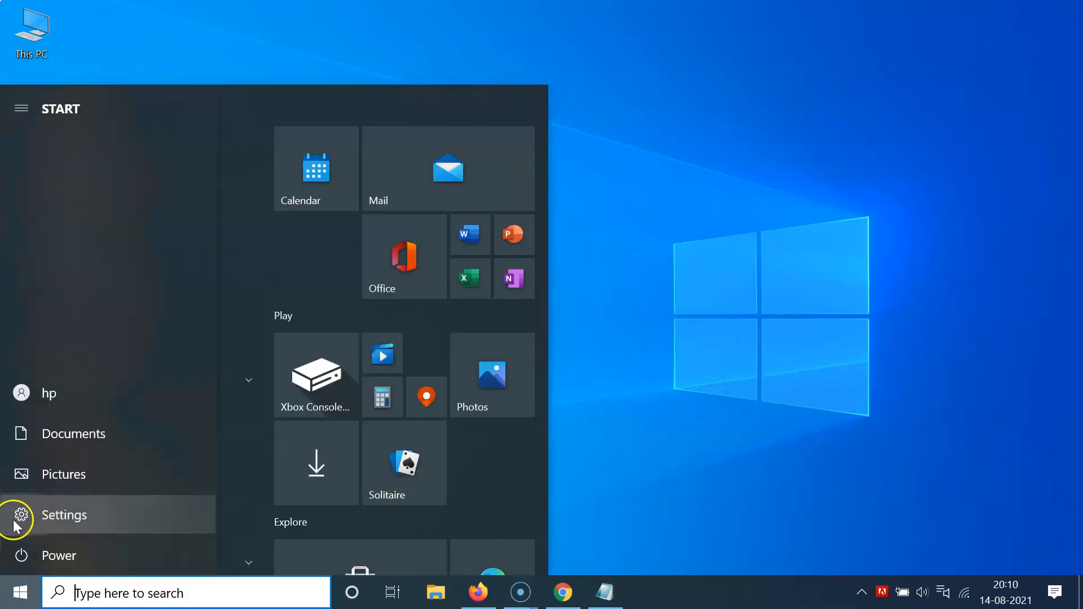
click(63, 515)
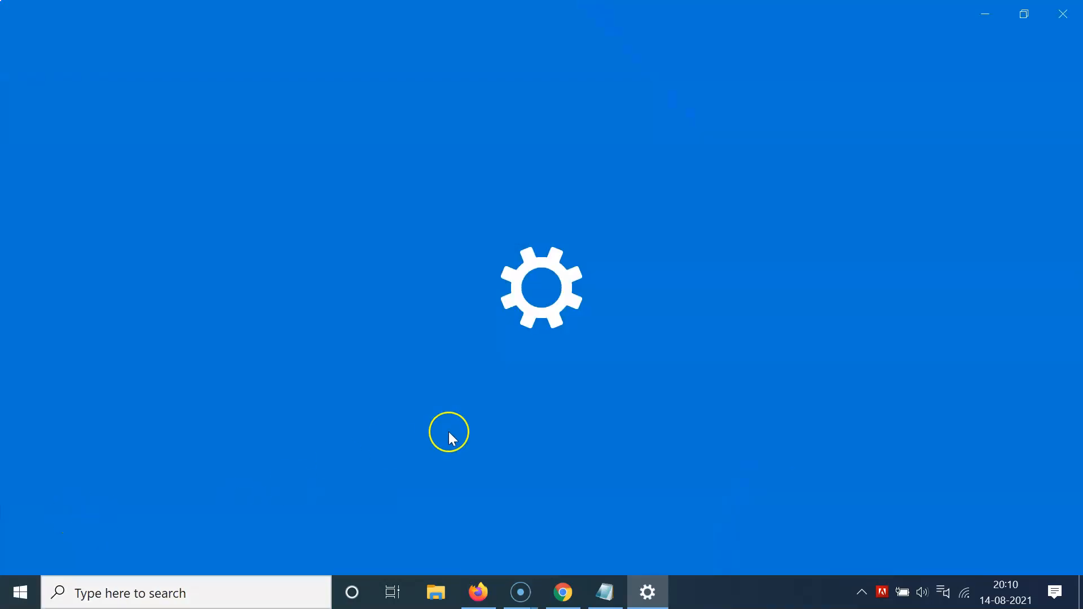
click(648, 591)
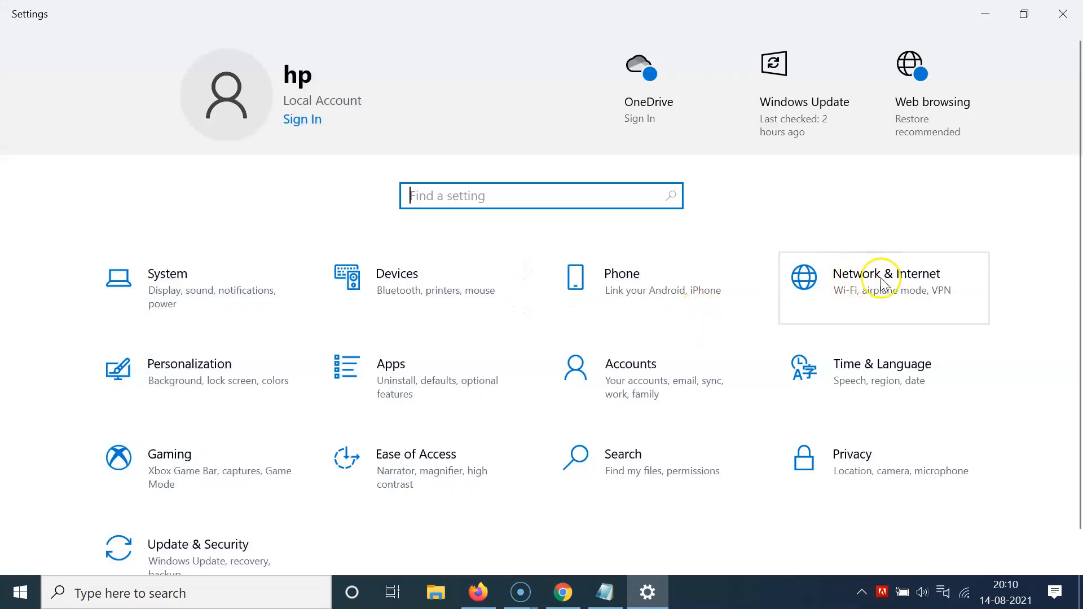
mouse_move(892, 295)
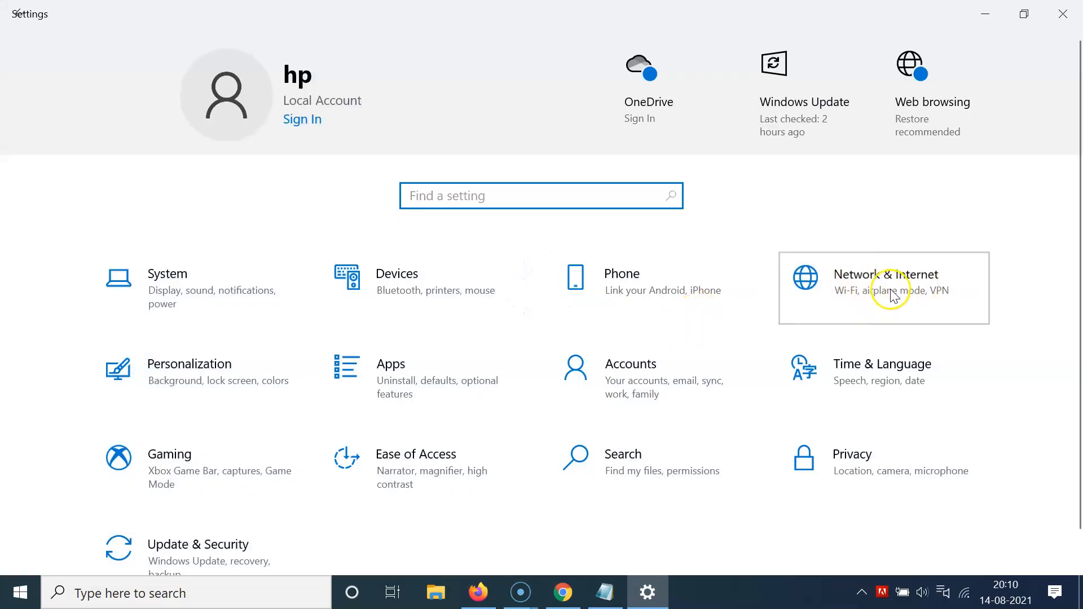
click(889, 290)
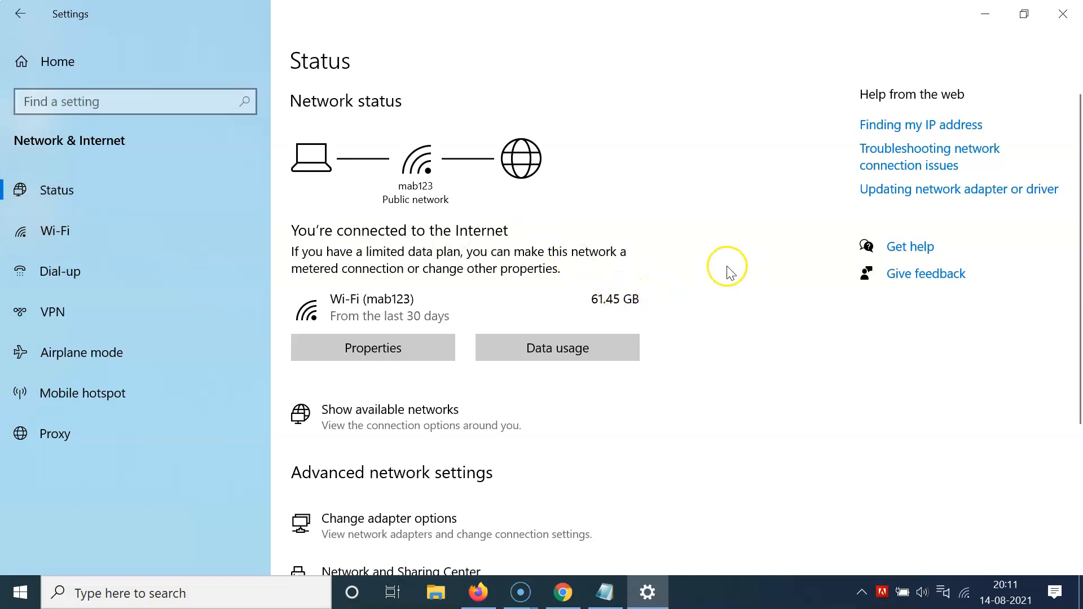
scroll(down, 3)
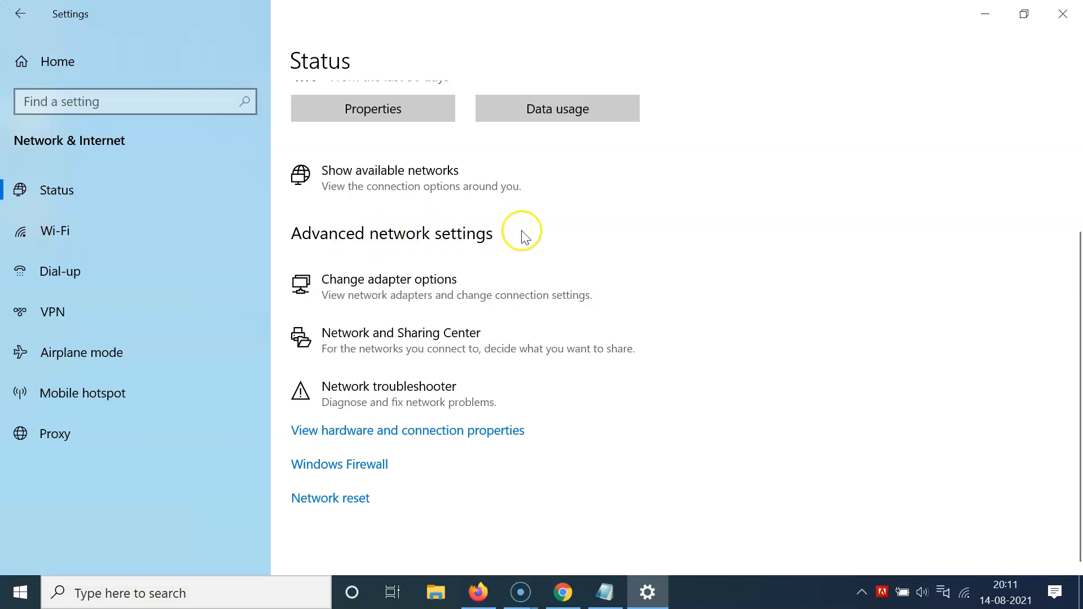
mouse_move(362, 291)
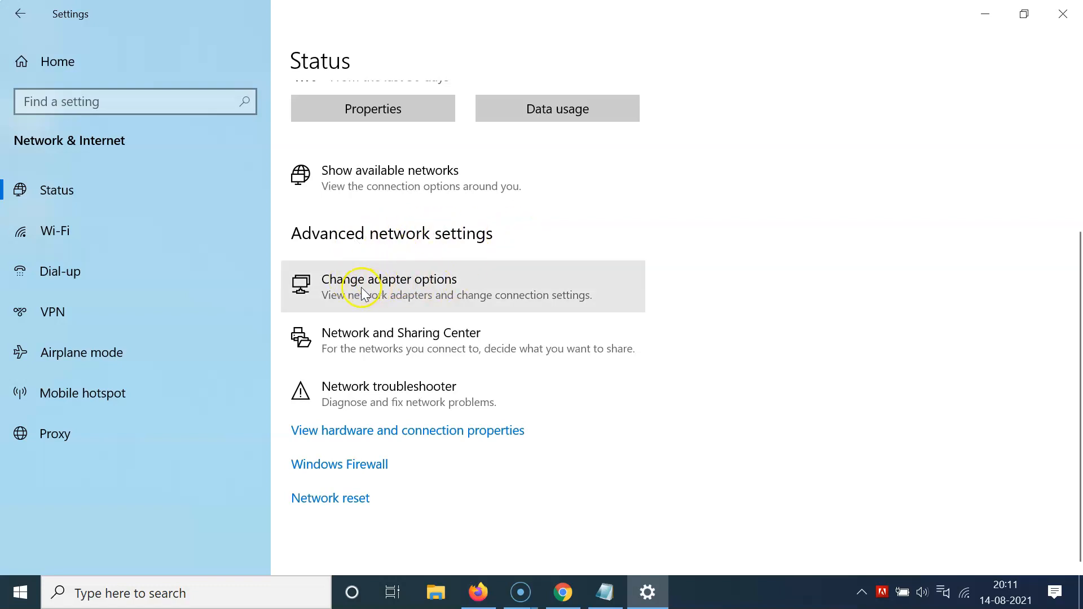
mouse_move(395, 295)
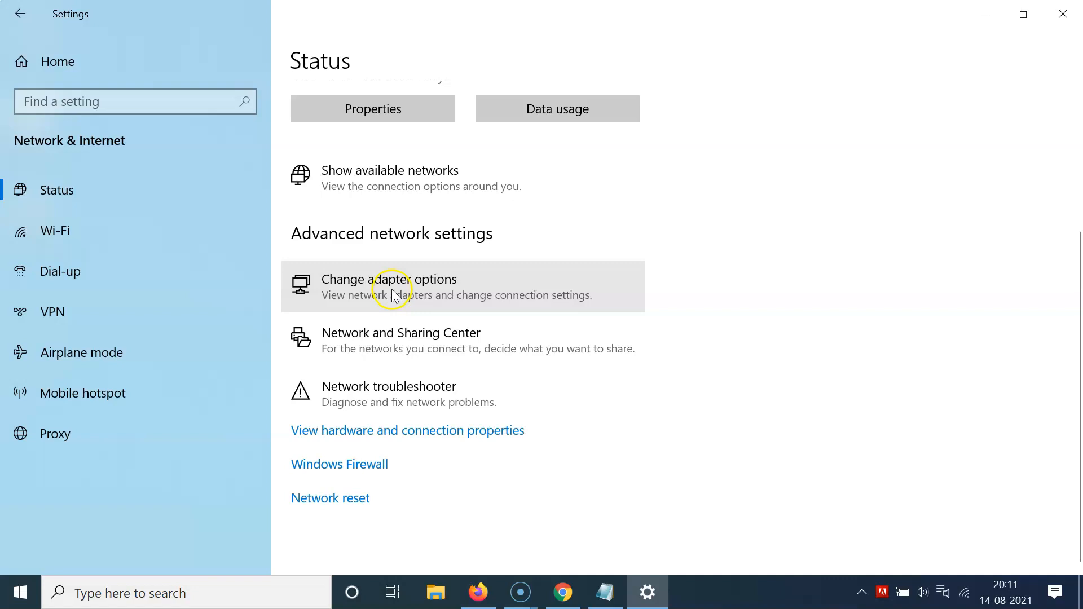
Step: In Network Connections, select the Wi-Fi adapter and show its right-click actions menu
click(393, 290)
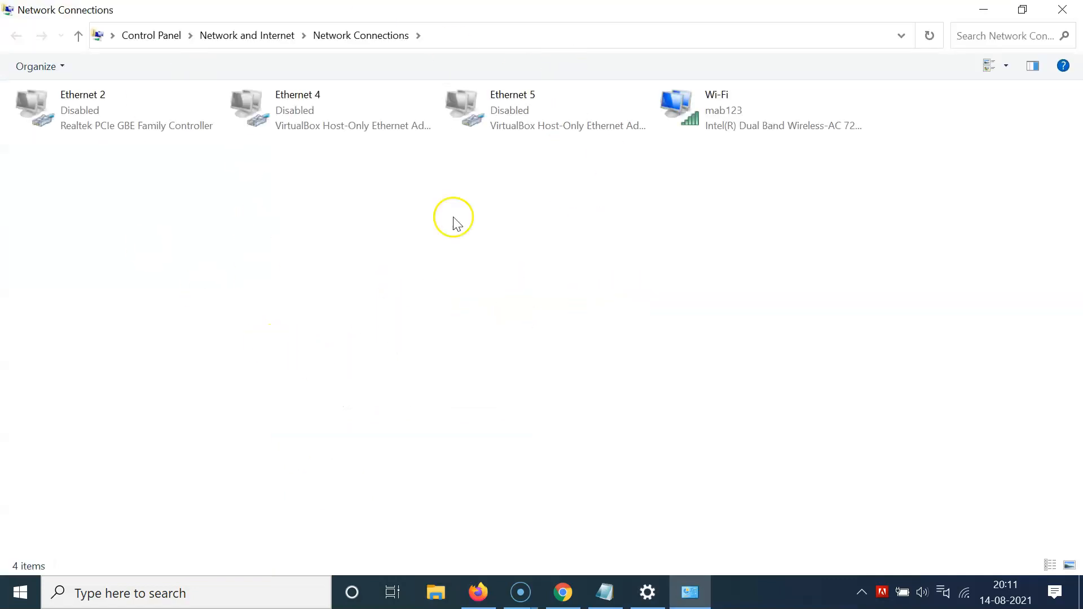
mouse_move(453, 242)
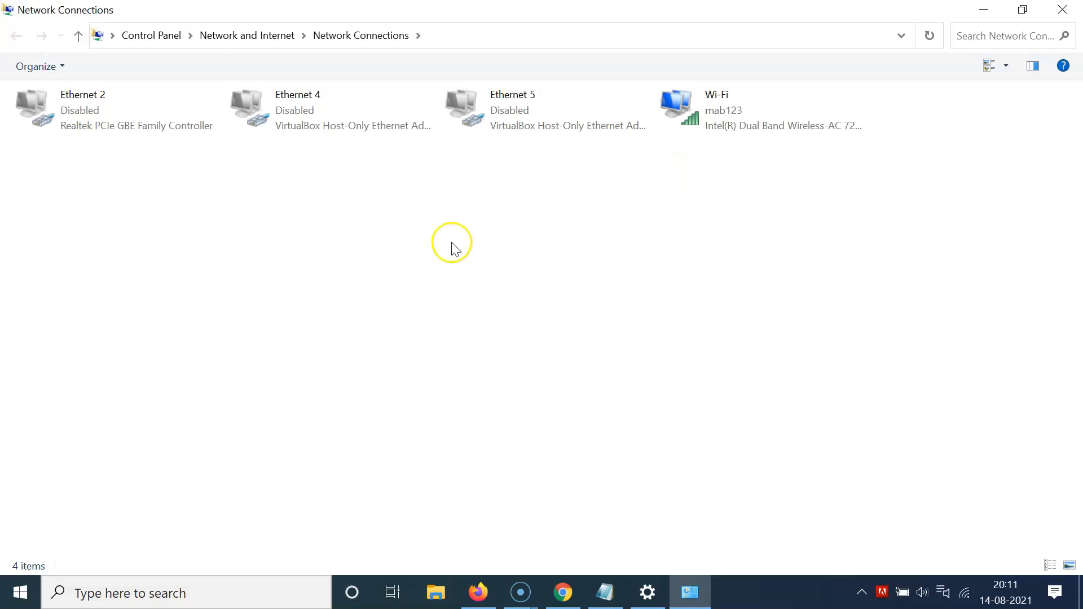
mouse_move(713, 73)
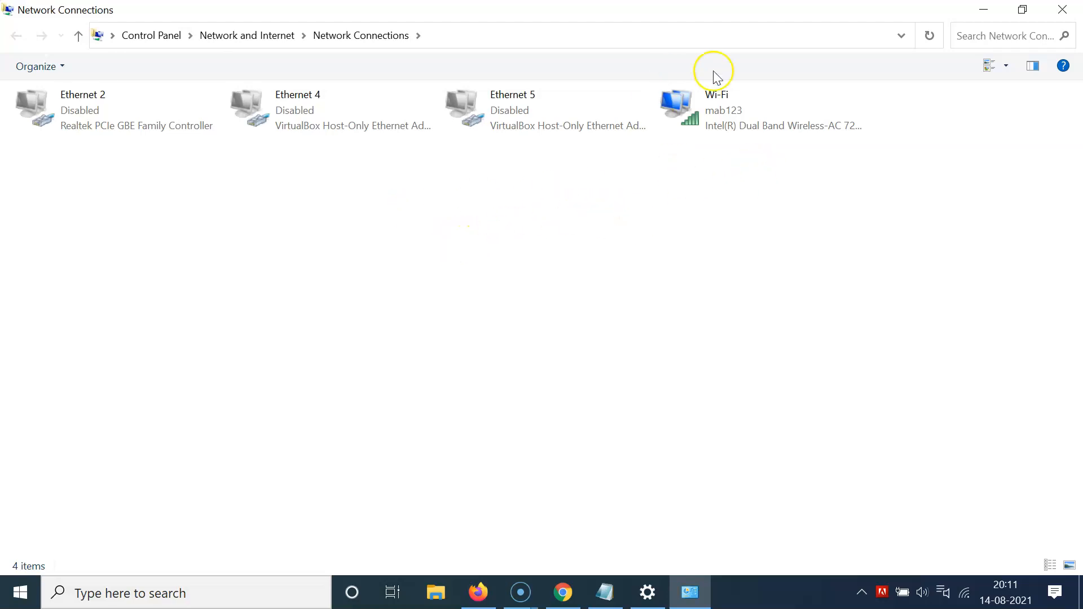
mouse_move(721, 158)
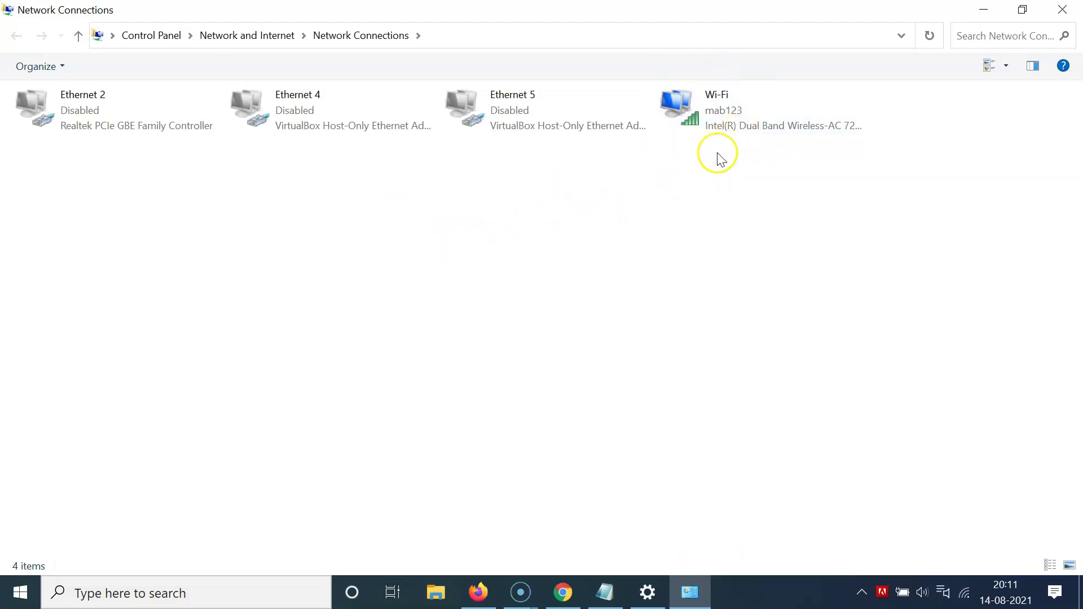
mouse_move(736, 130)
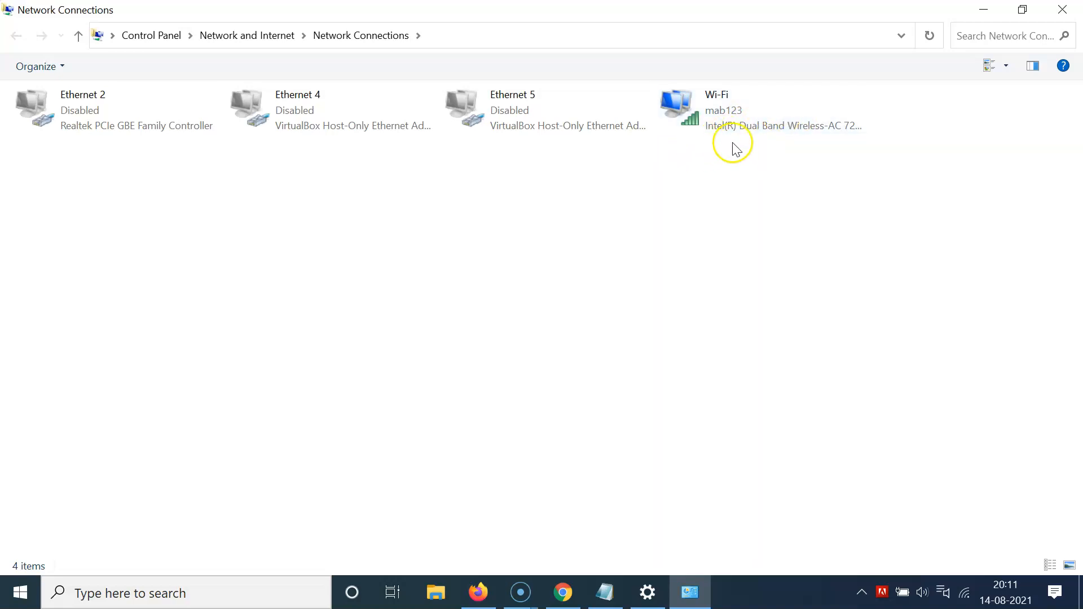
mouse_move(695, 175)
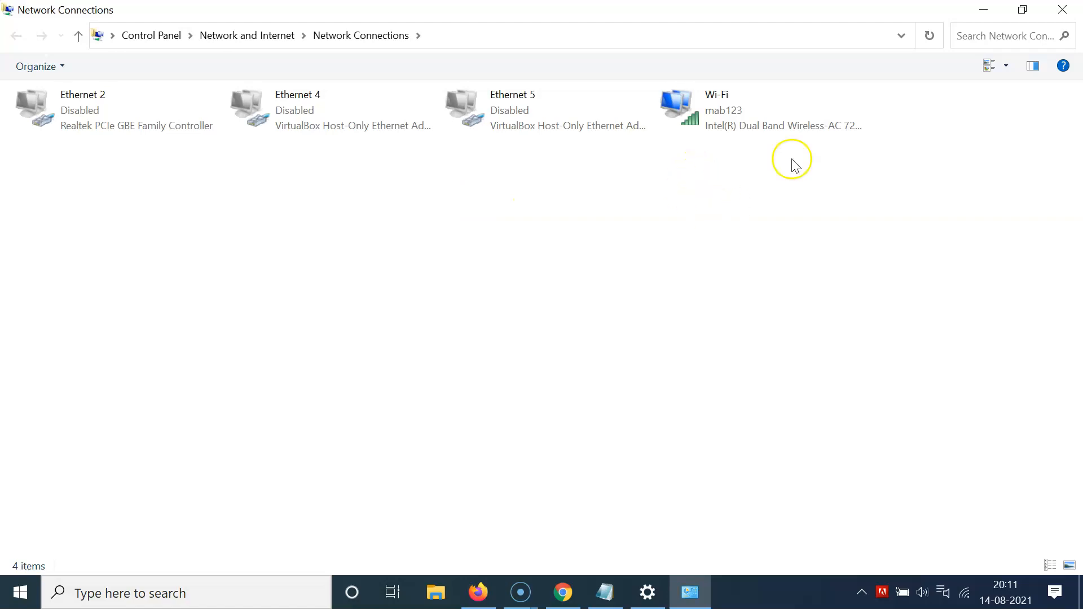
click(731, 126)
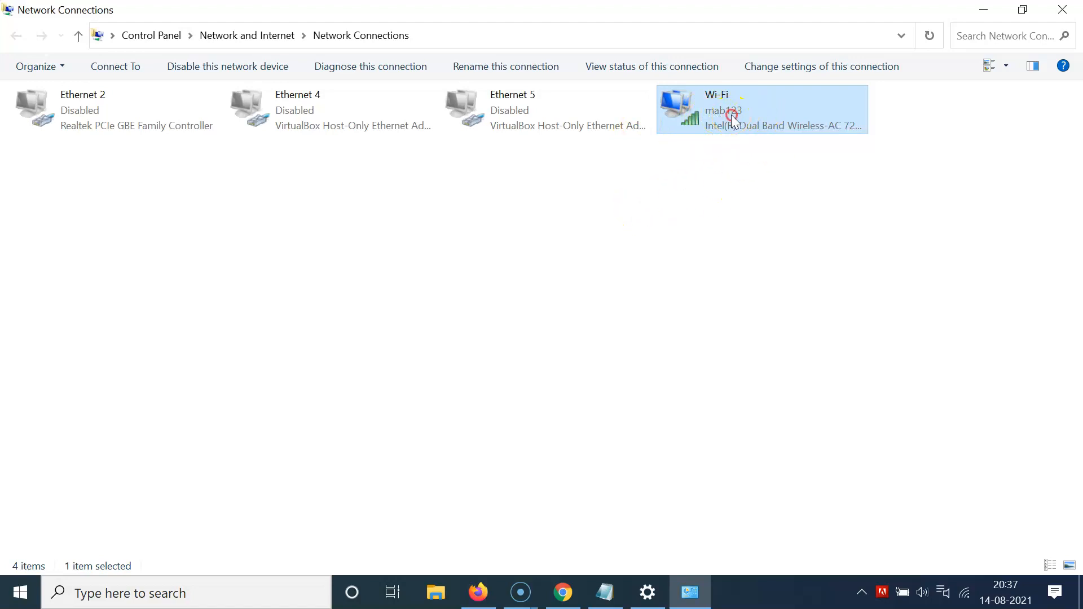
right_click(734, 116)
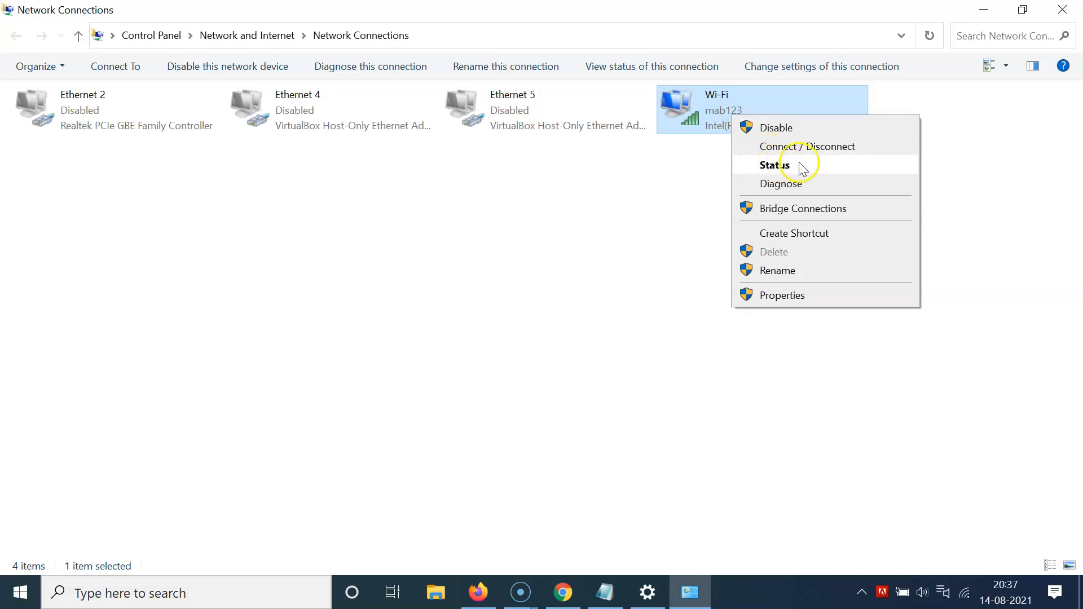
Step: View the Wi-Fi Status dialog showing Speed 130.0 Mbps, then close it
click(773, 165)
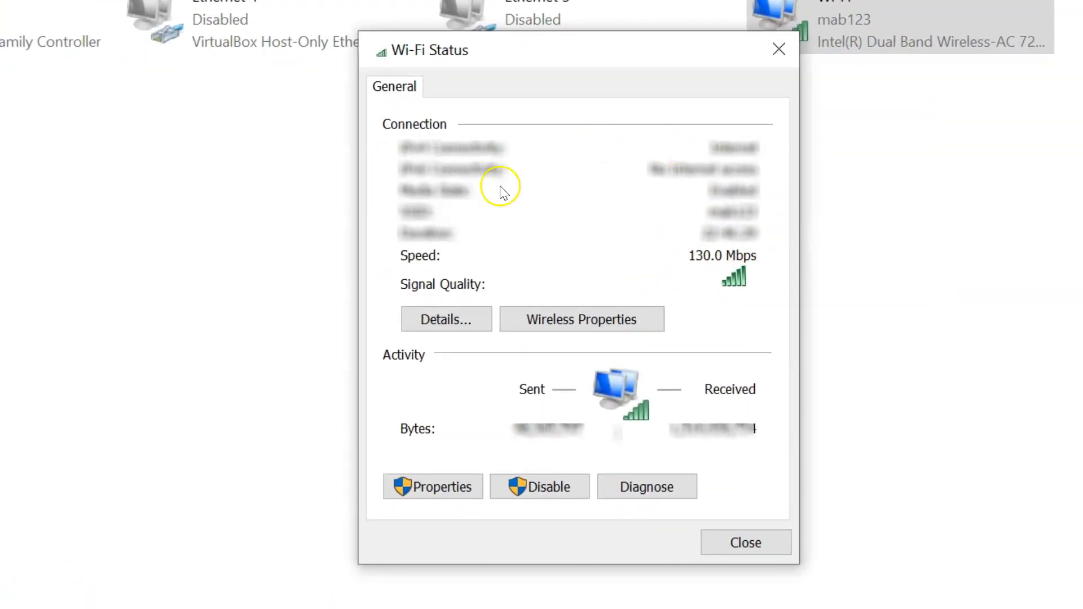
mouse_move(488, 277)
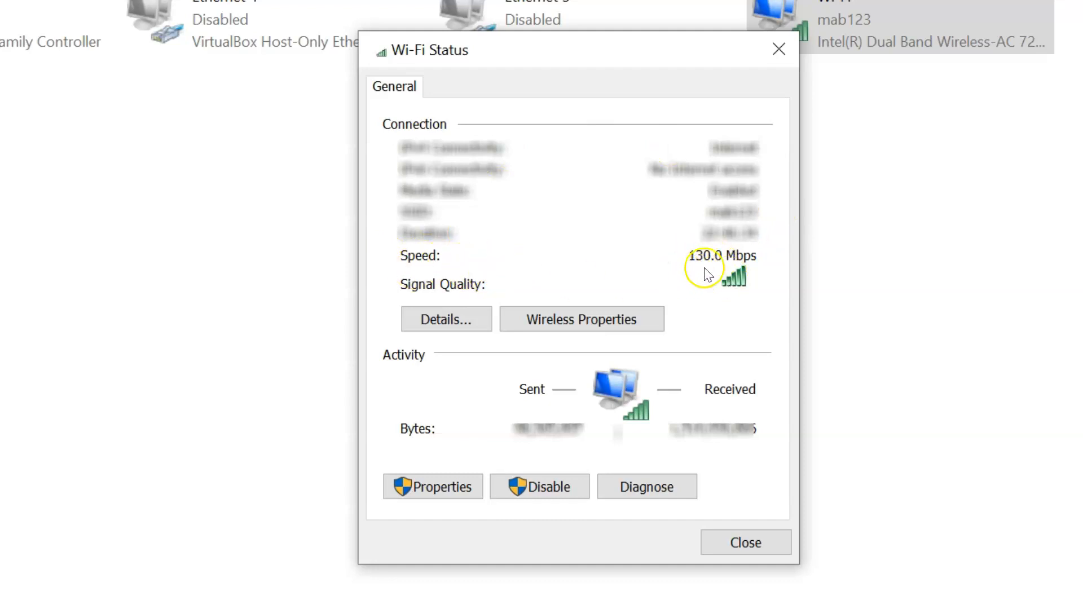
mouse_move(718, 214)
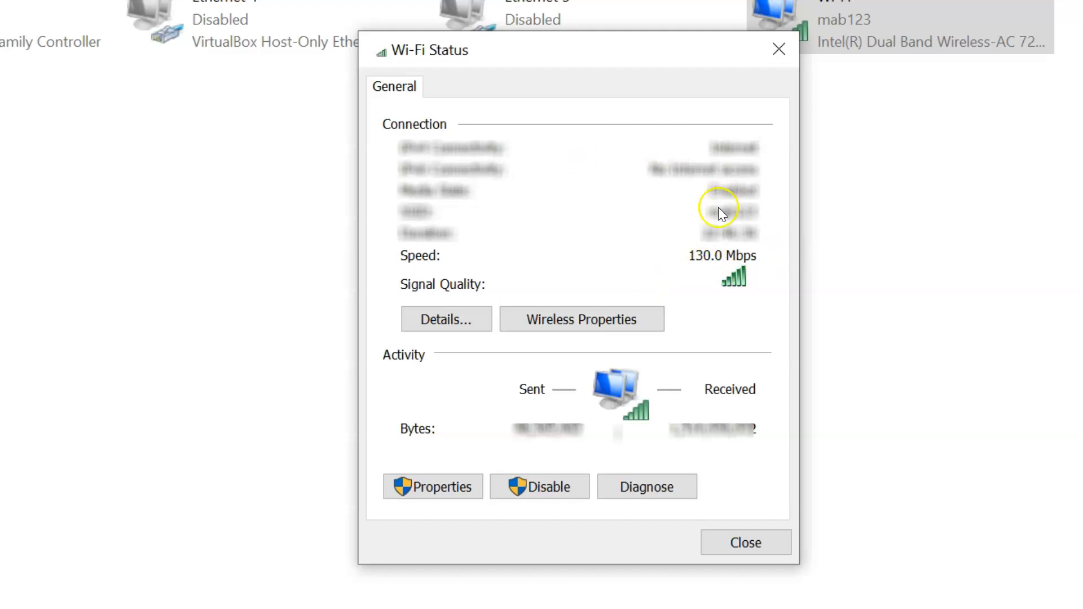
mouse_move(702, 283)
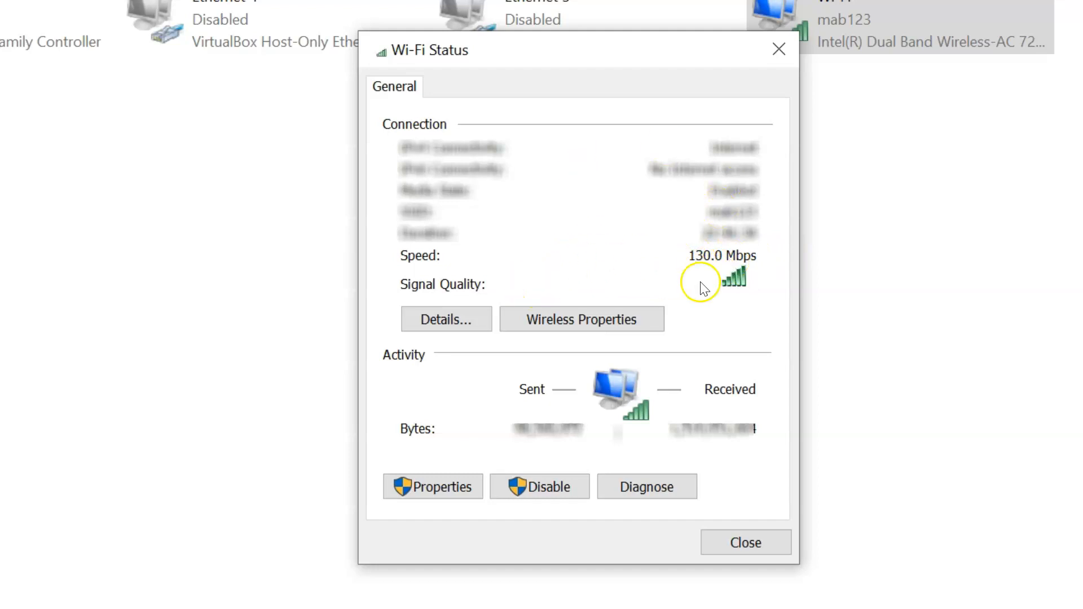
mouse_move(718, 274)
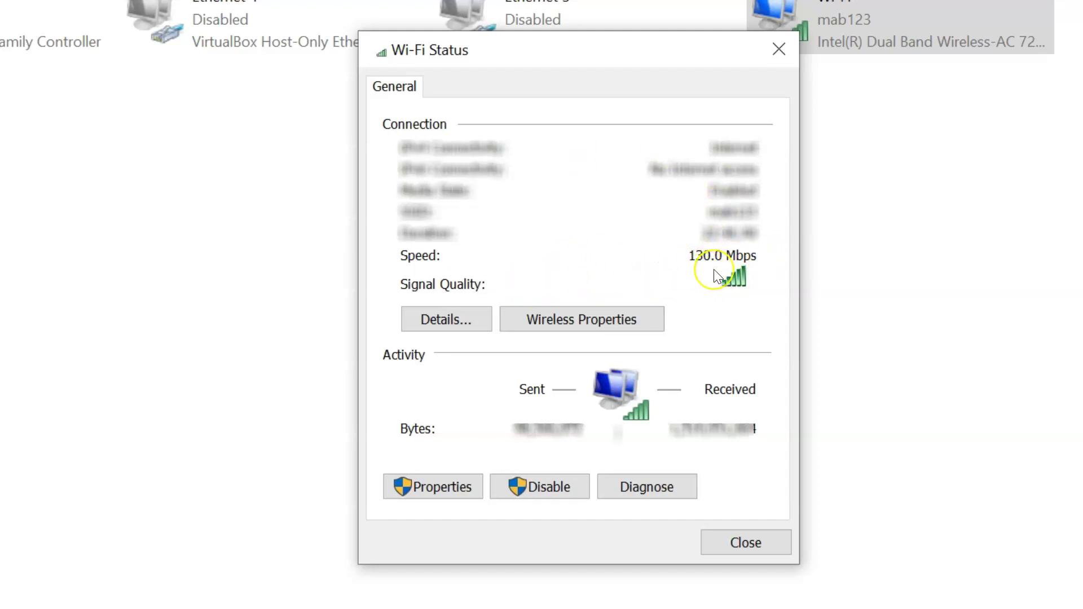
mouse_move(721, 275)
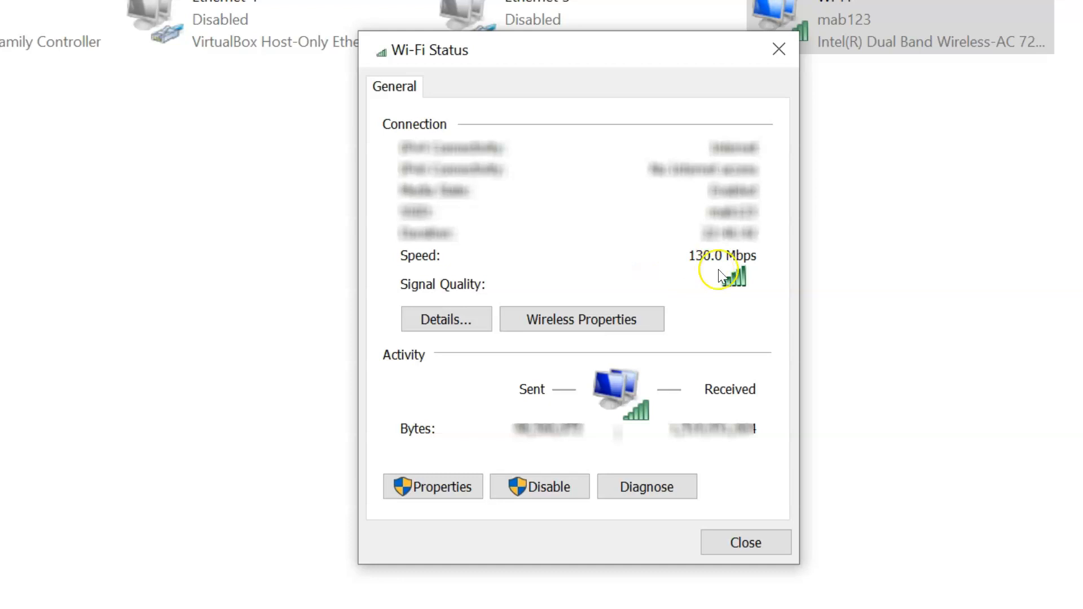
mouse_move(553, 368)
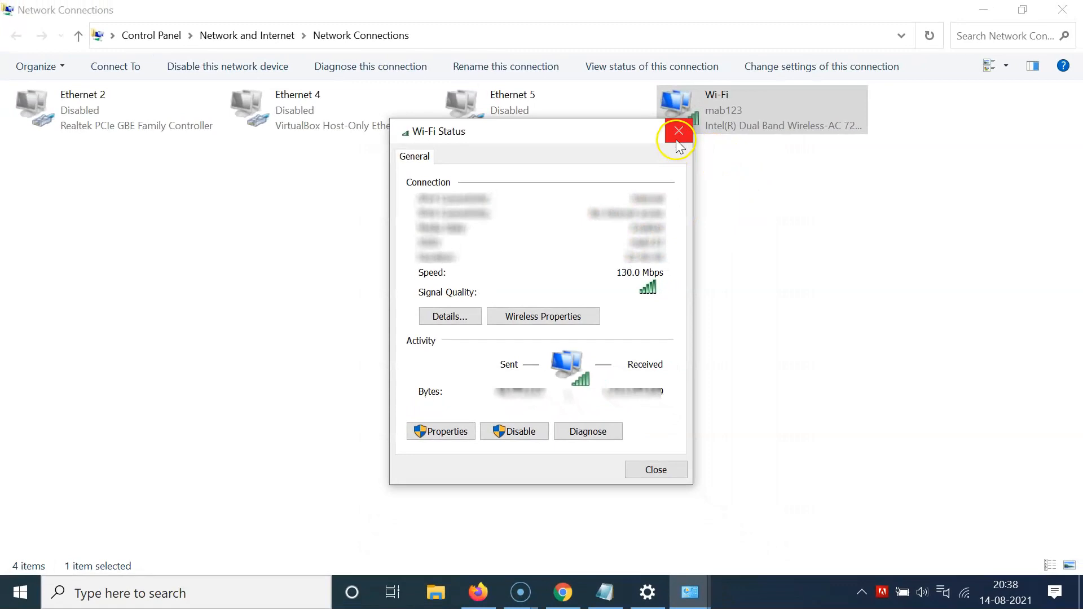
click(678, 131)
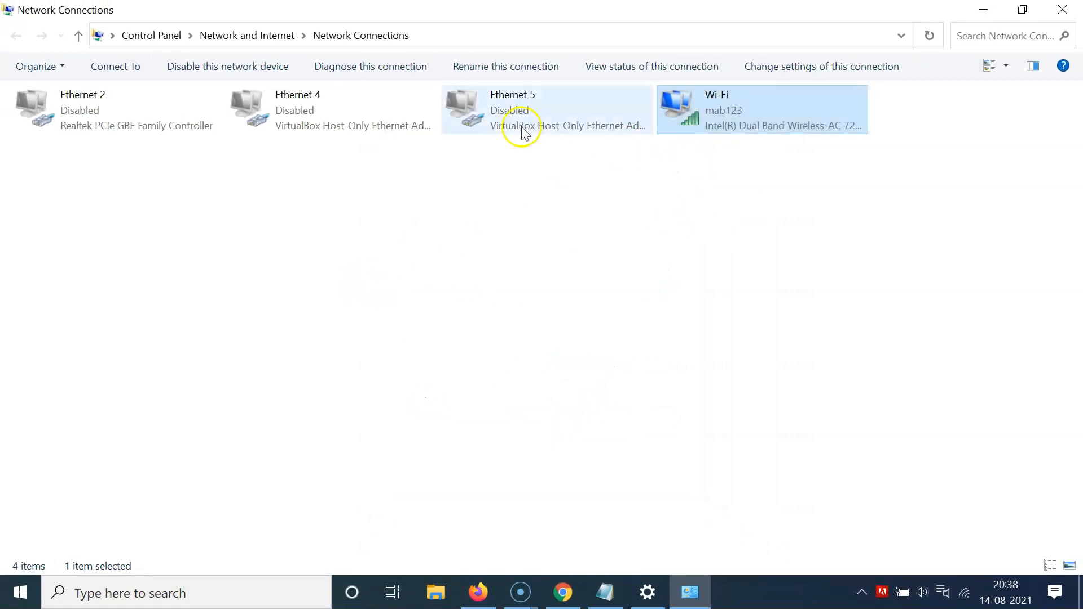
mouse_move(522, 224)
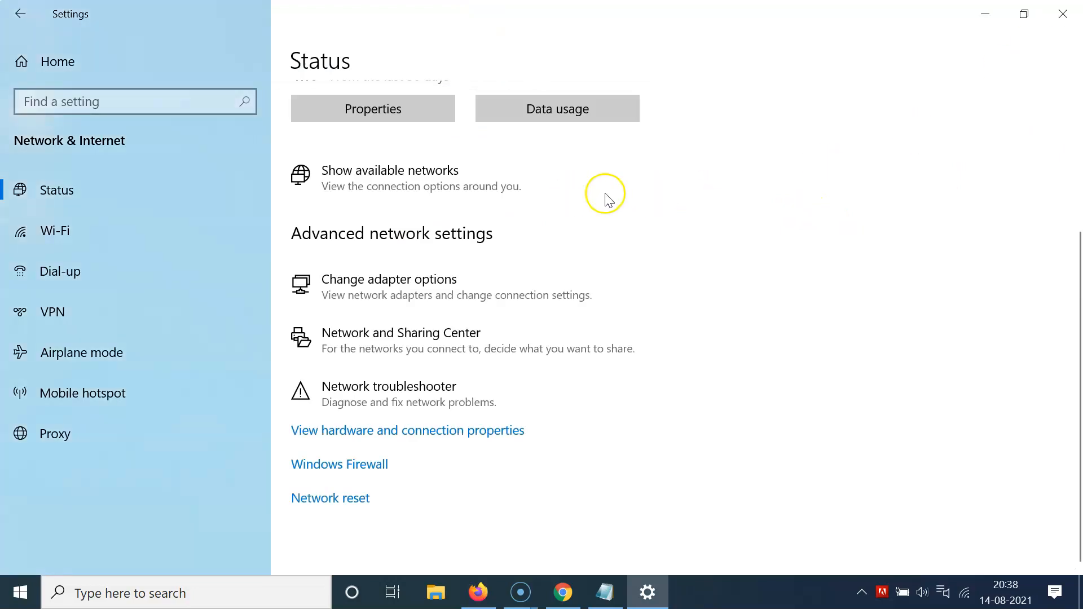
mouse_move(1034, 122)
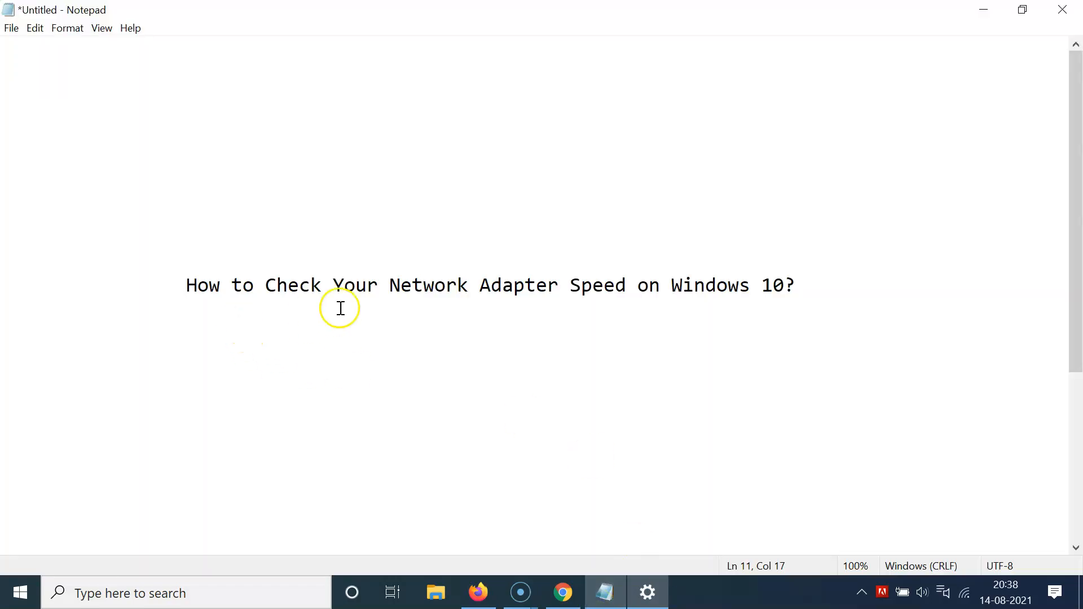
mouse_move(599, 295)
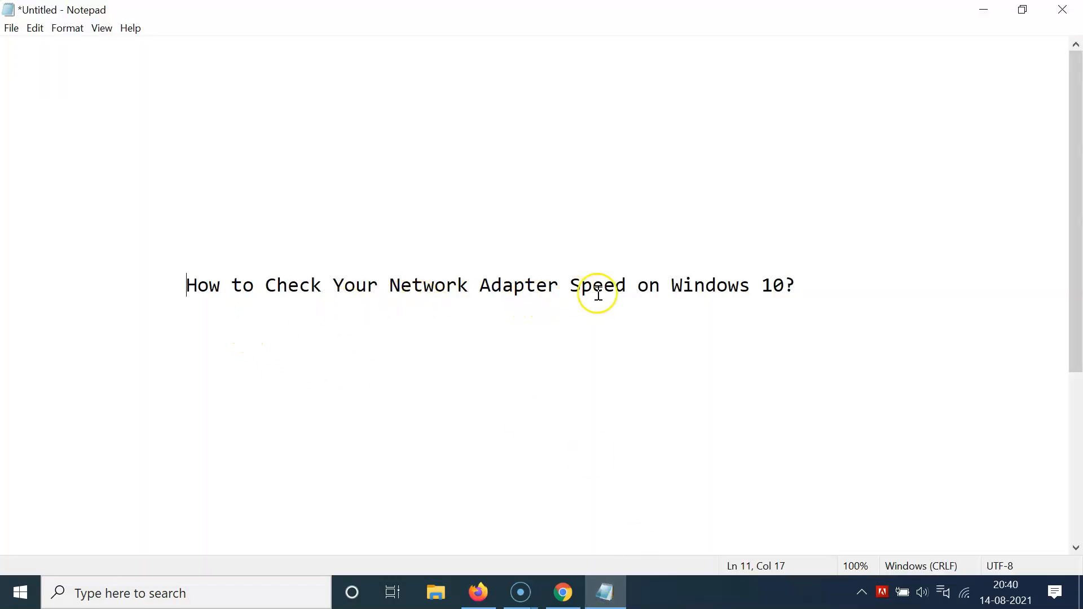
mouse_move(592, 319)
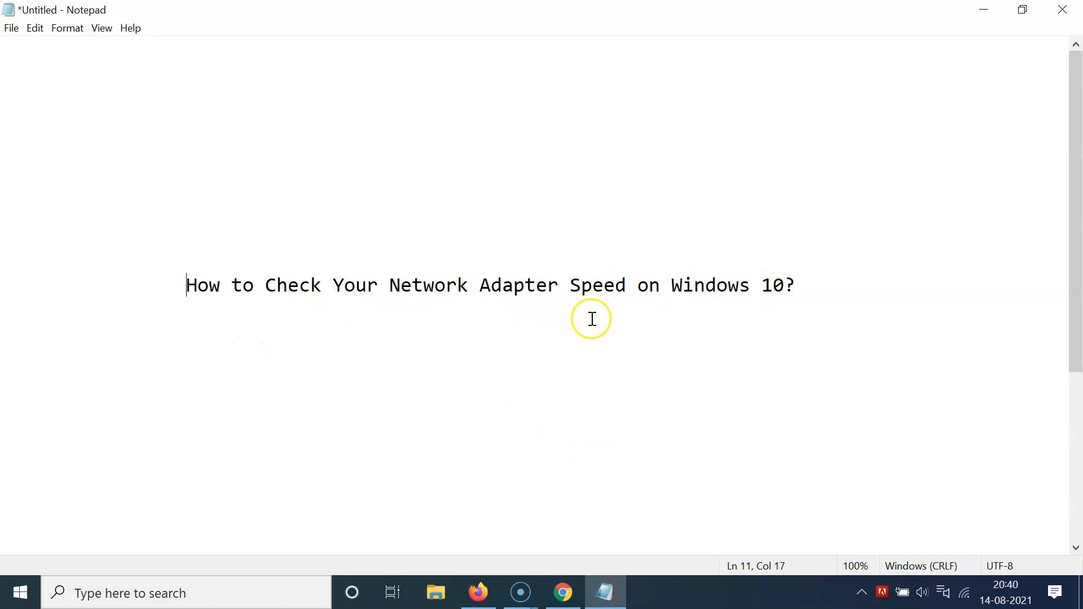